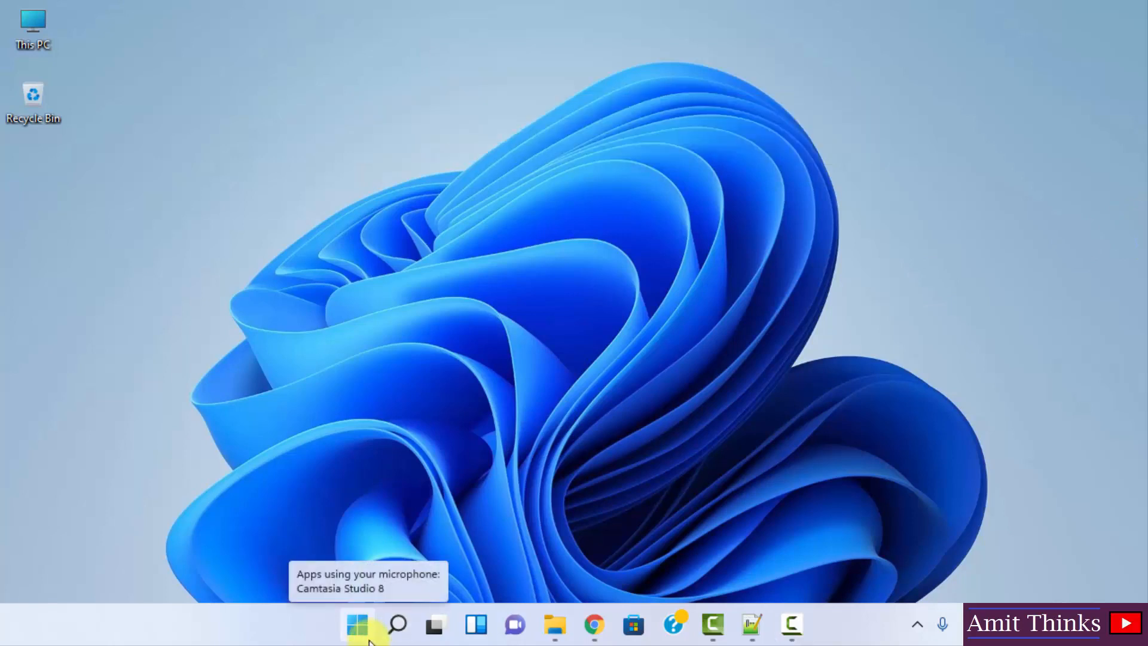
Step: Search for "settings" from the Start menu
left_click(359, 624)
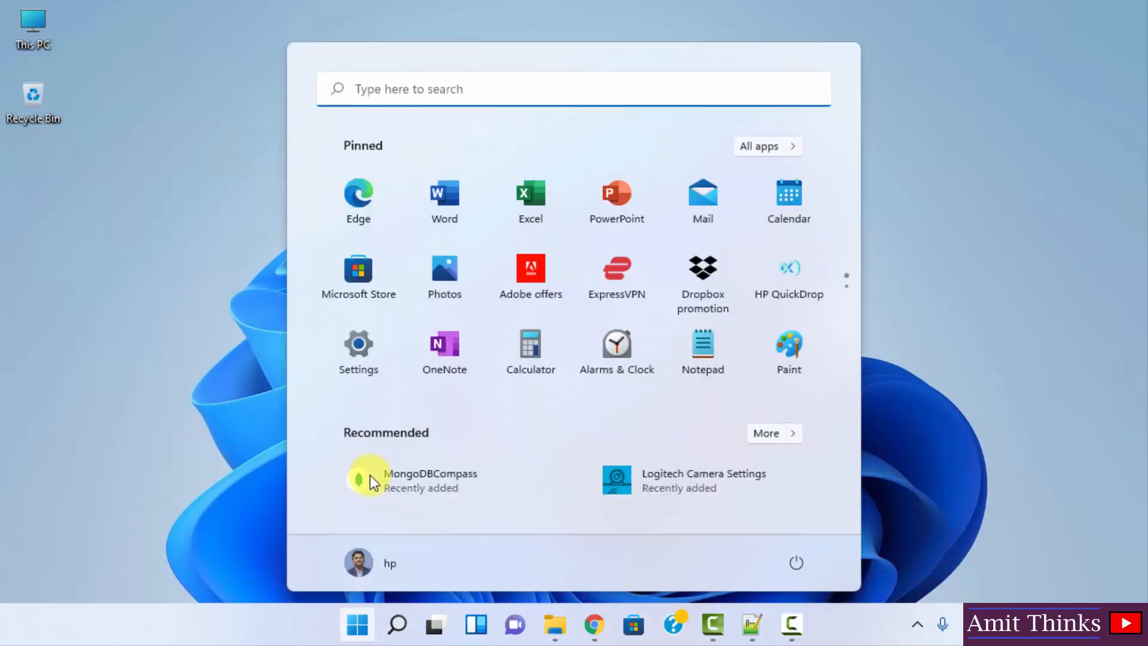
mouse_move(359, 356)
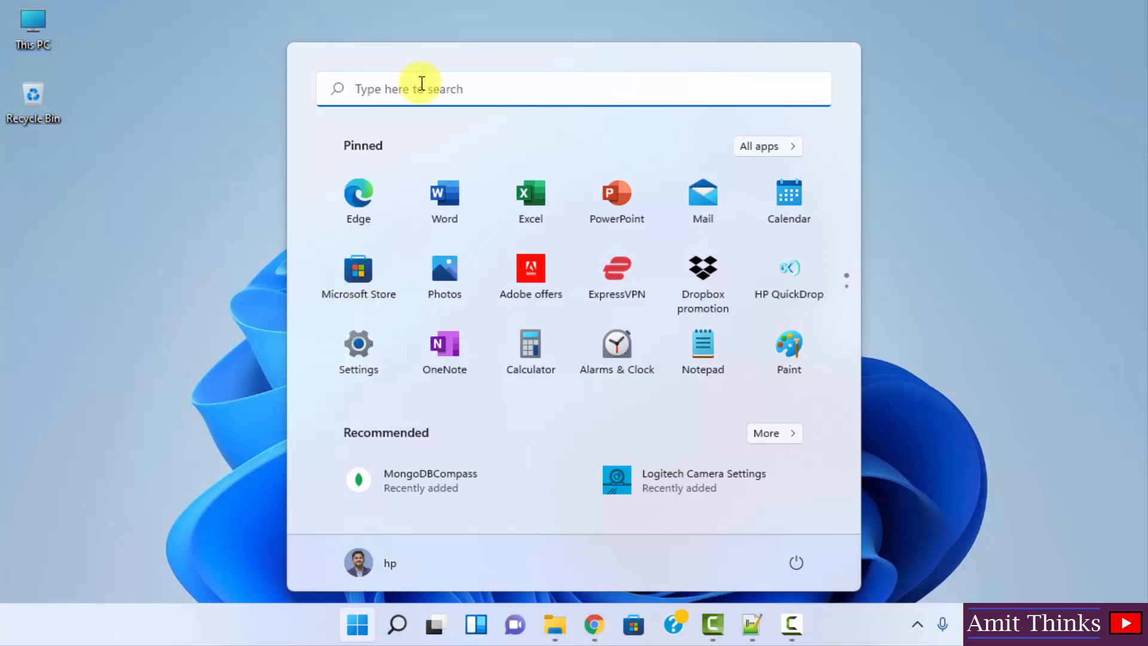
type("settings")
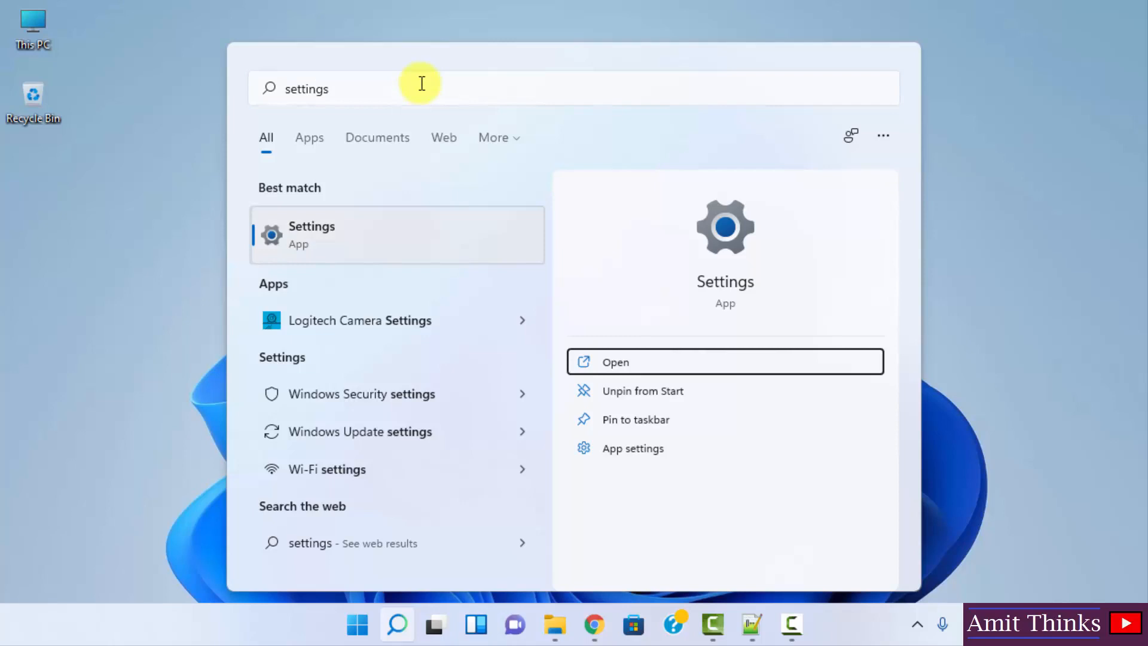
mouse_move(631, 369)
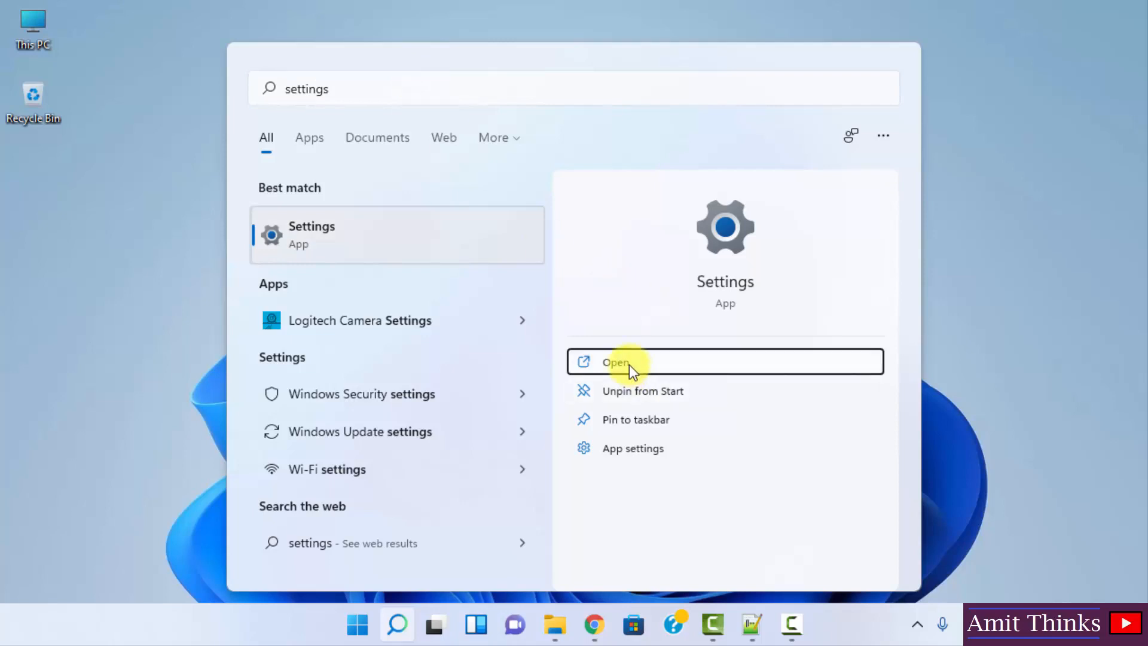
Step: Launch the Settings app from the search results
left_click(615, 362)
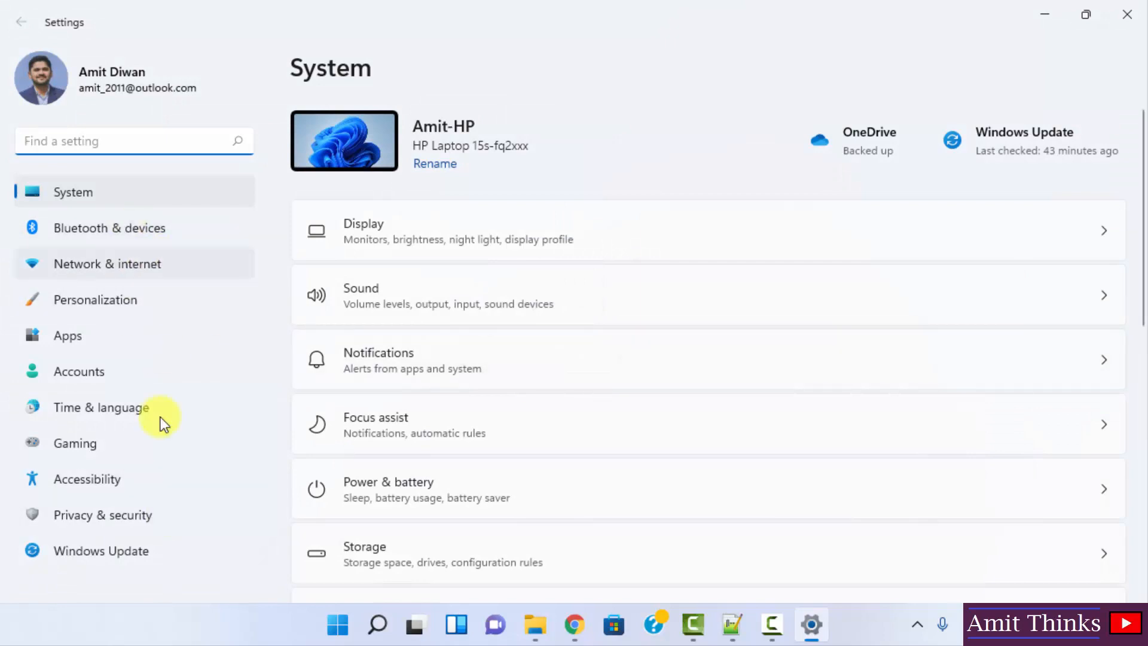
mouse_move(182, 438)
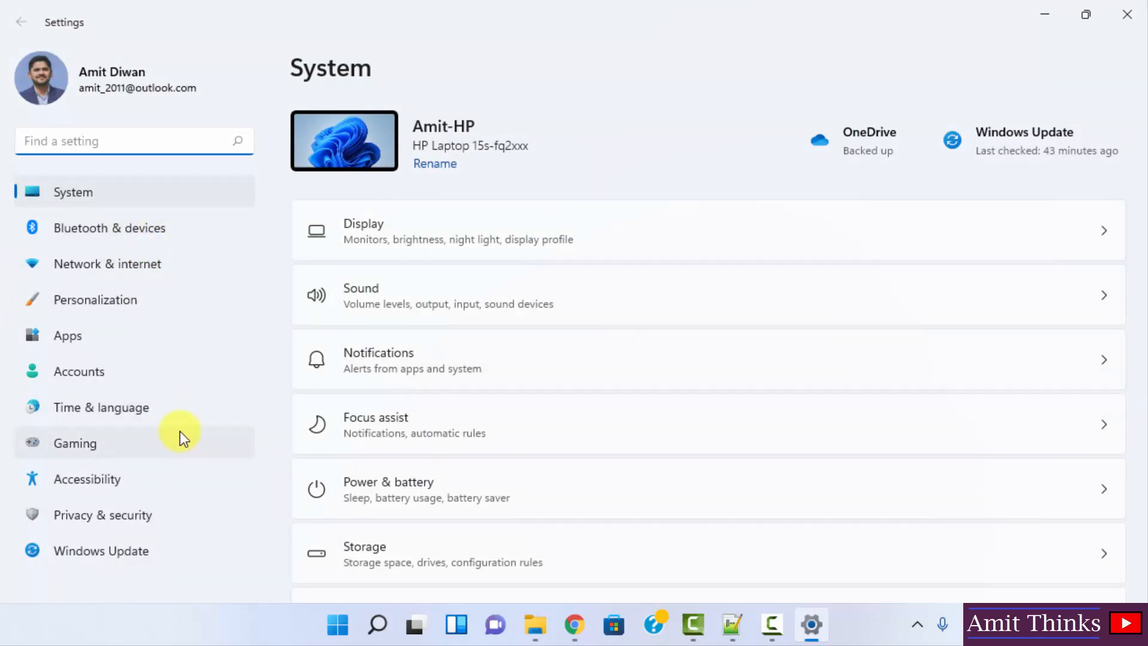
mouse_move(139, 479)
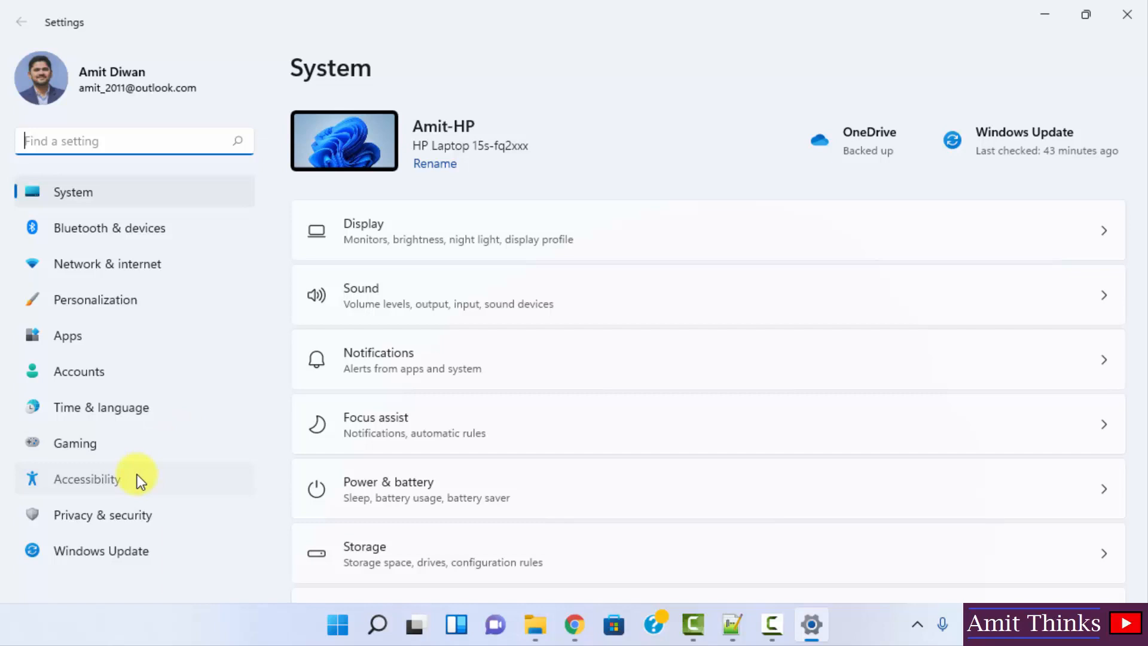
Step: Go to the Accessibility section of Settings
left_click(88, 479)
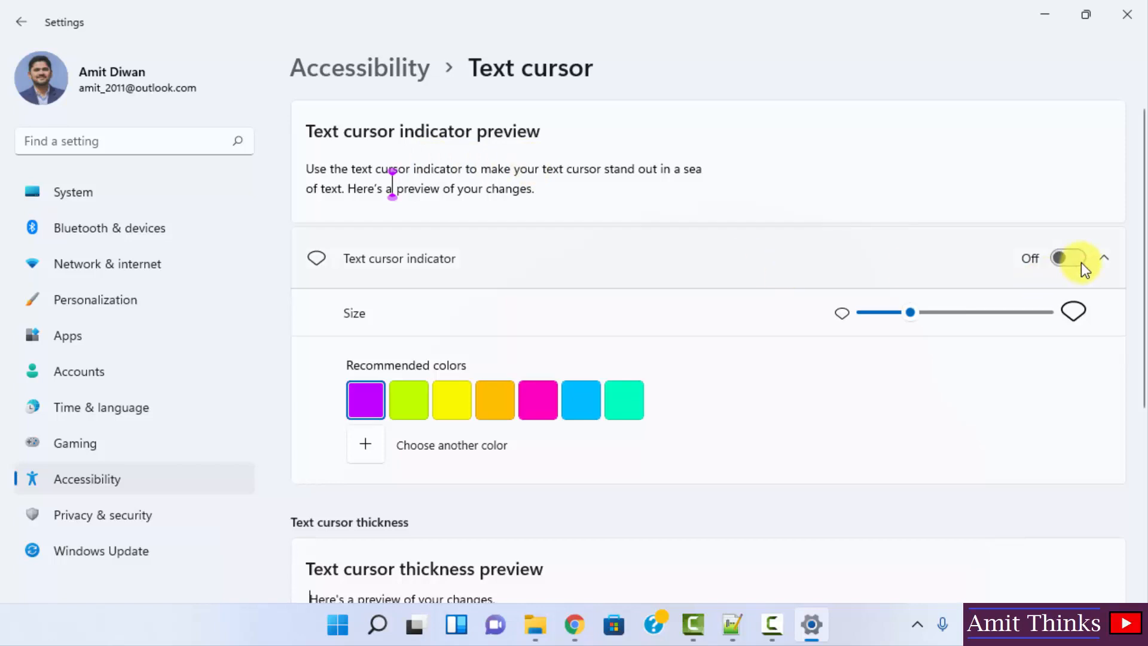
Step: Turn the text cursor indicator on and set its size to 3
left_click(1067, 258)
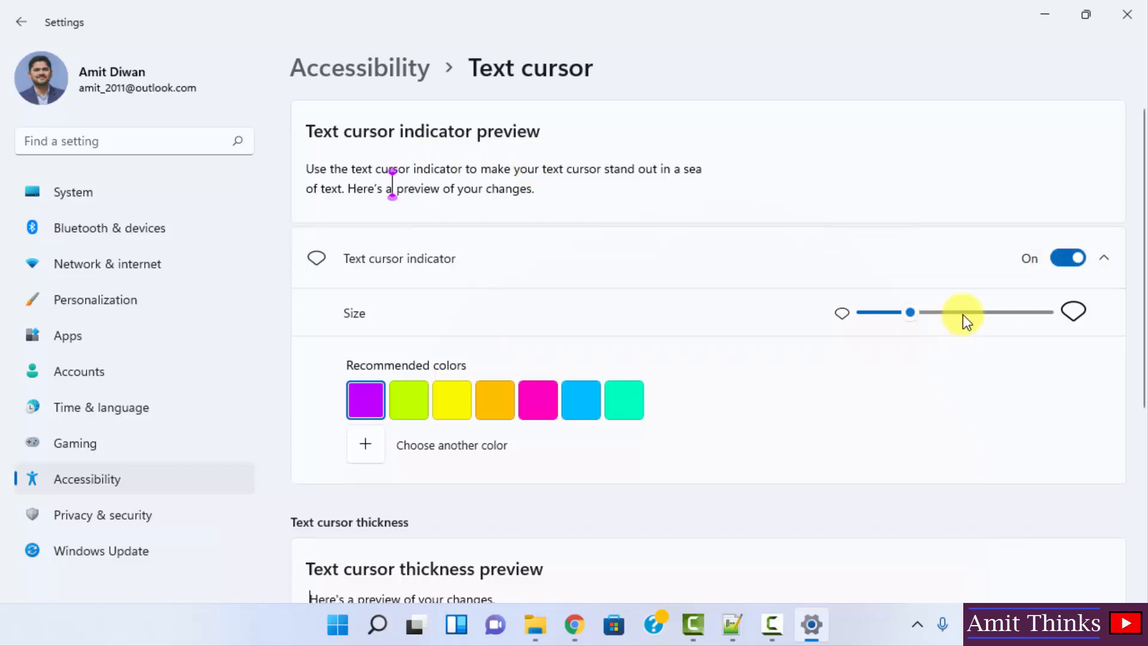
left_click_drag(910, 313, 955, 312)
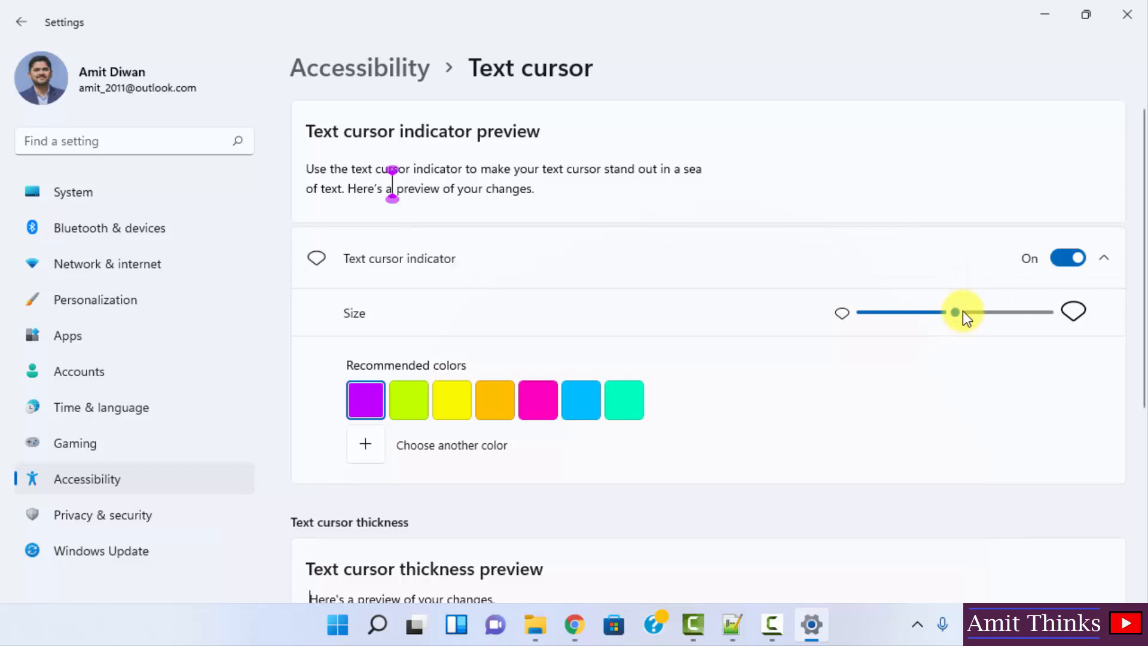
left_click_drag(956, 312, 1047, 312)
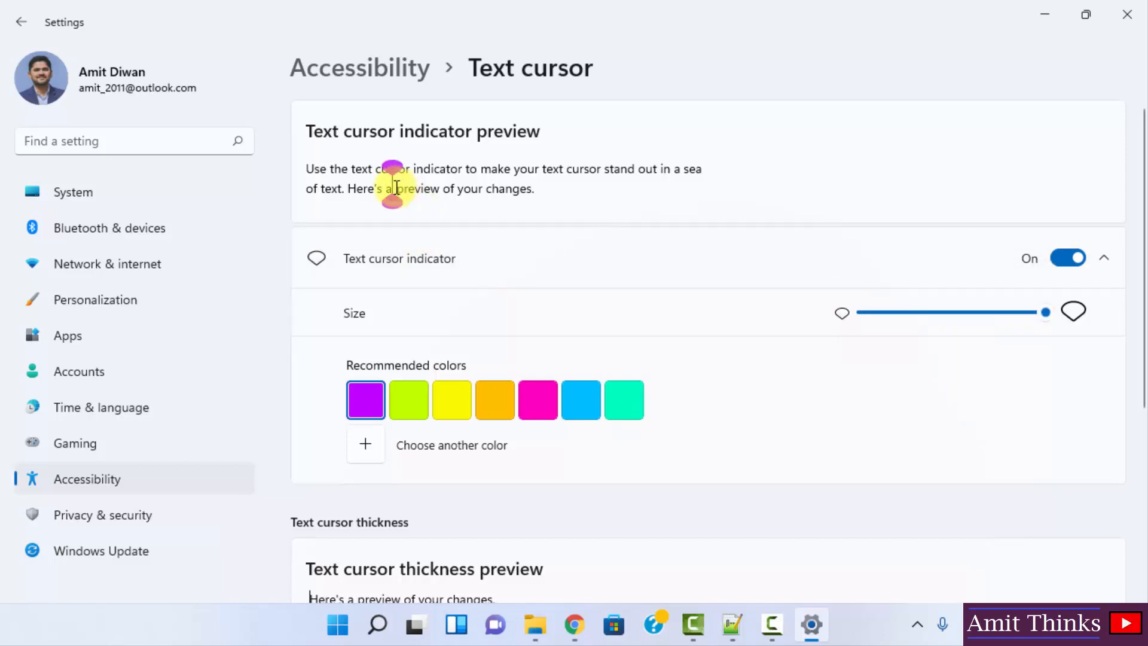
left_click_drag(1046, 313, 949, 313)
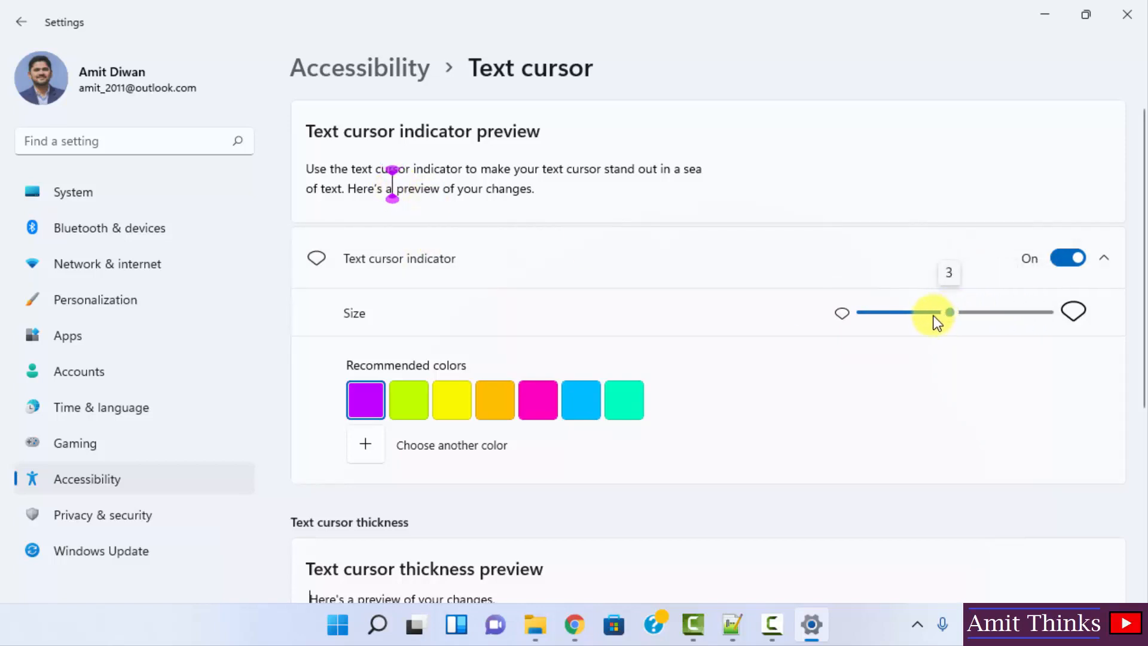